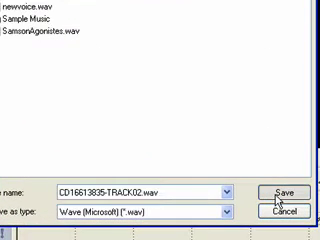
Save the CD track in WAV format so extraction to the file begins
click(284, 188)
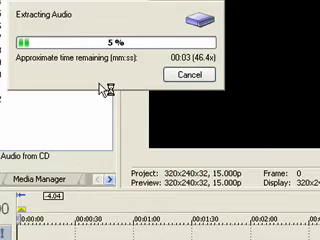